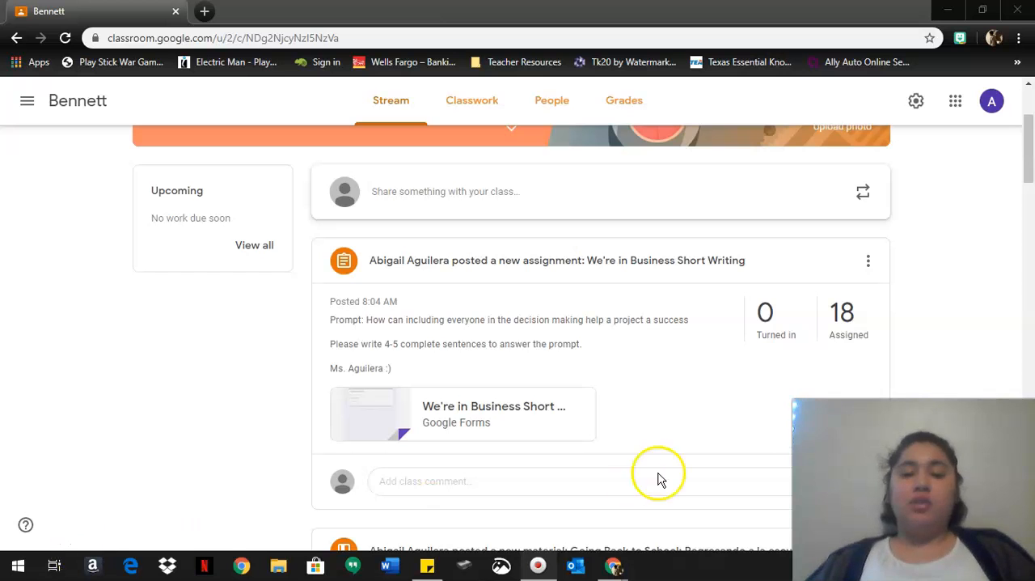
- Open the Week 2 schedule document attached to the Week #2 Materials post
scroll("down", 3)
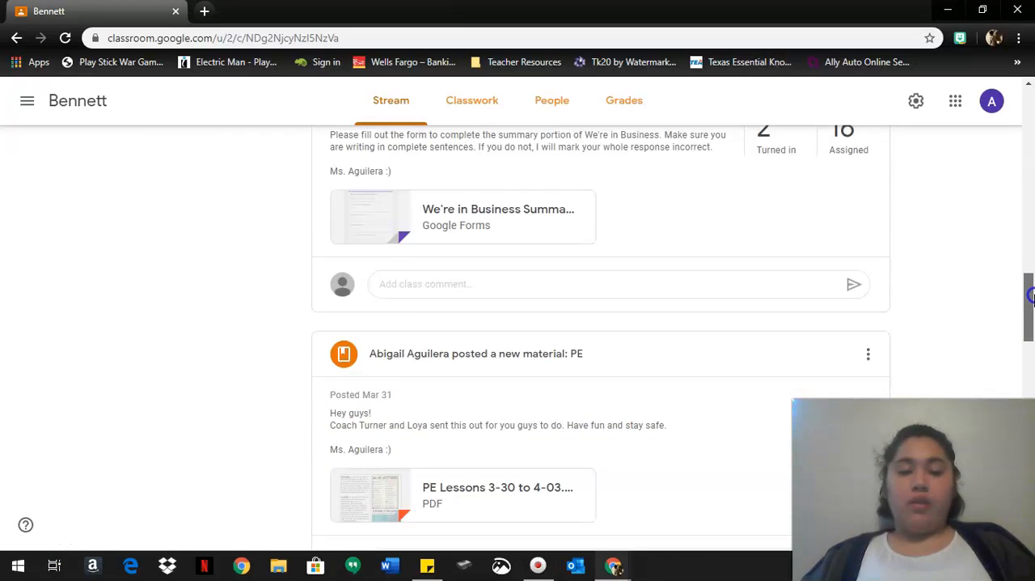
scroll("down", 3)
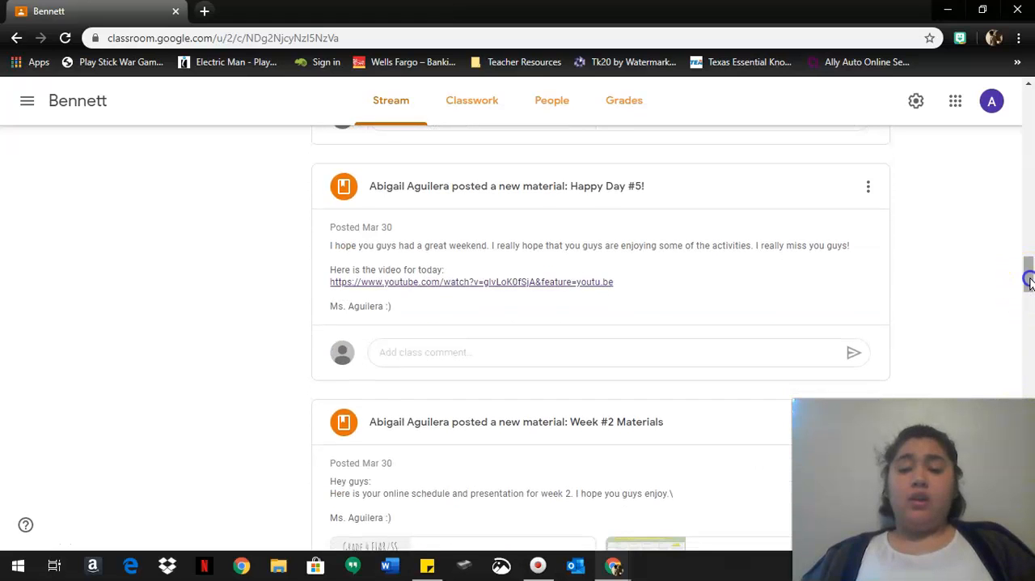
scroll("down", 3)
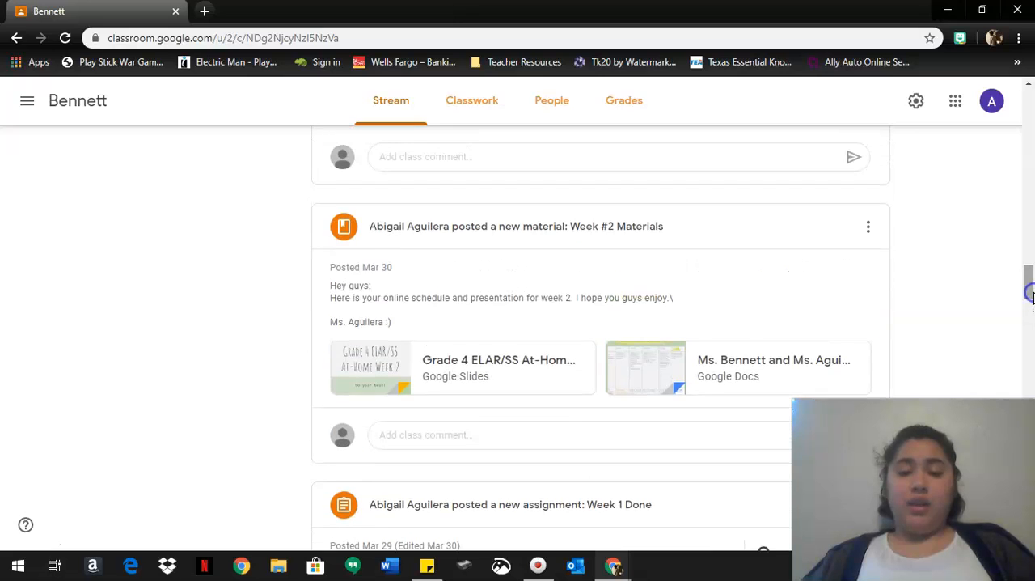
left_click(777, 367)
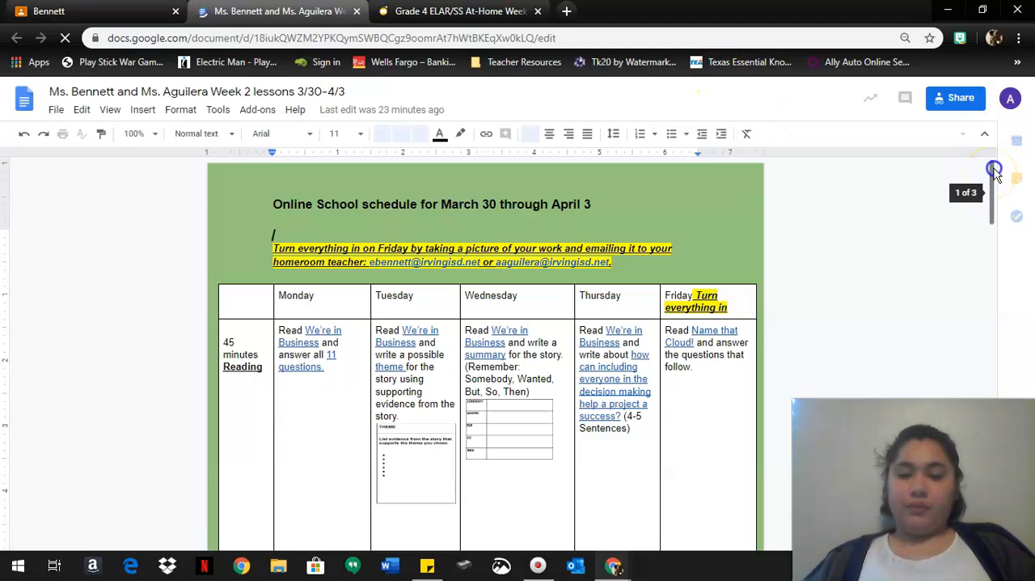
- Review the Monday–Friday Reading tasks and the Writing row of the schedule table
scroll("down", 3)
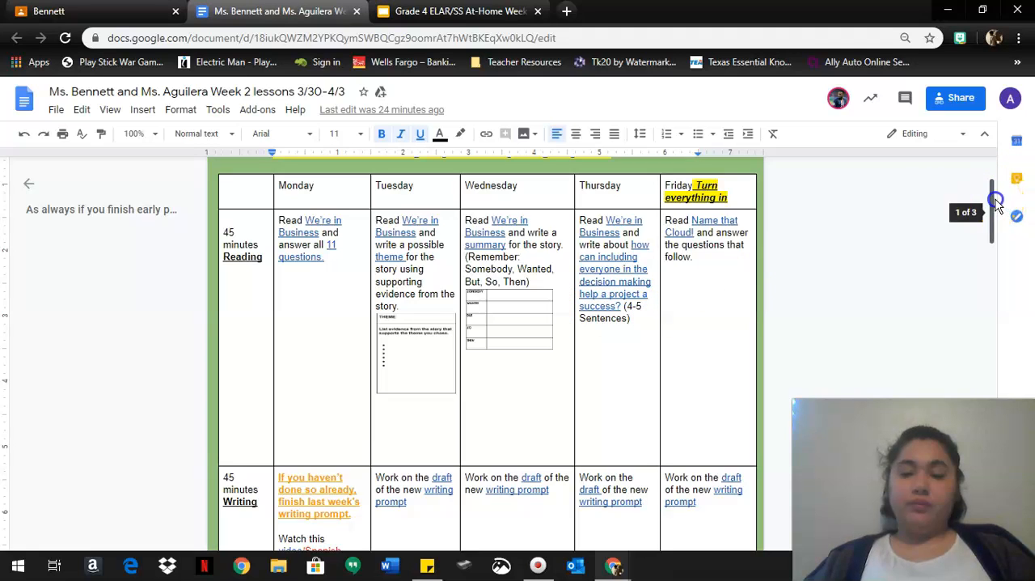
scroll("down", 3)
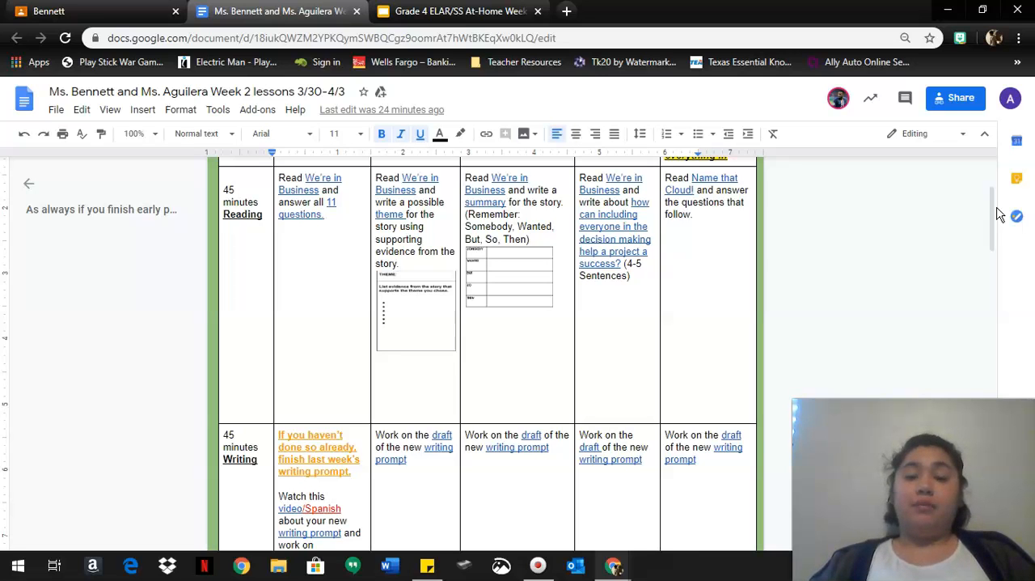
scroll("down", 3)
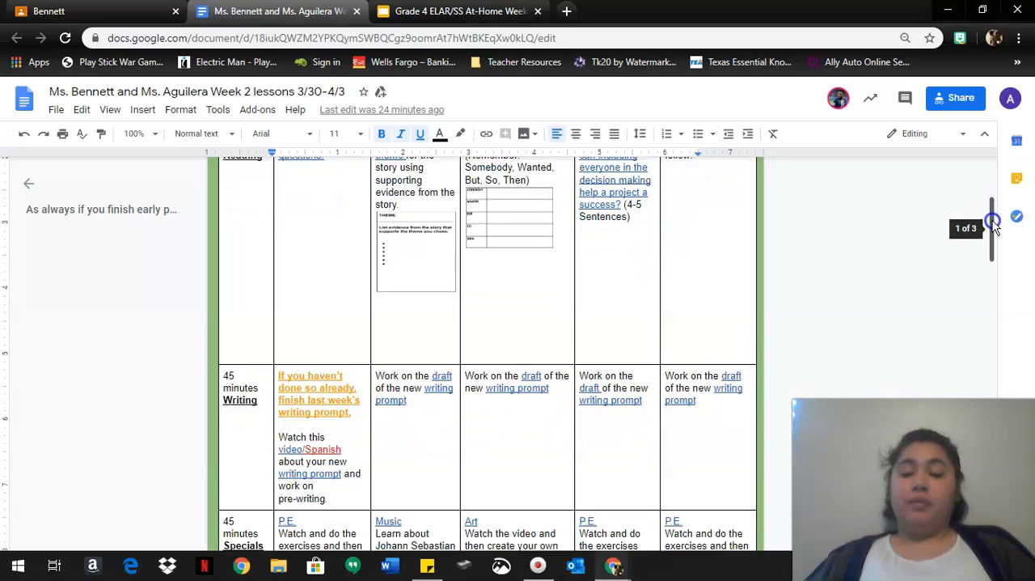
scroll("down", 3)
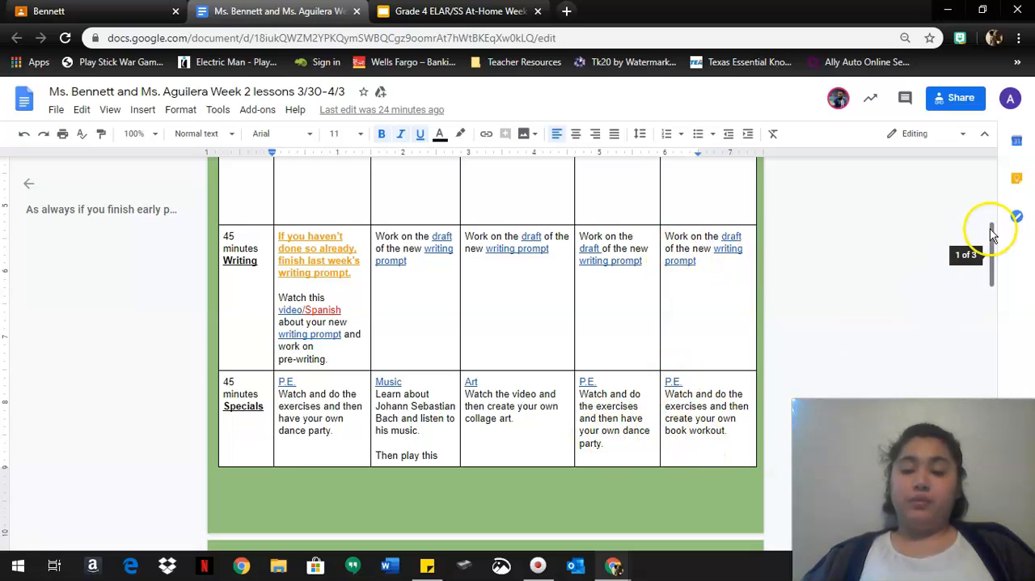
scroll("down", 3)
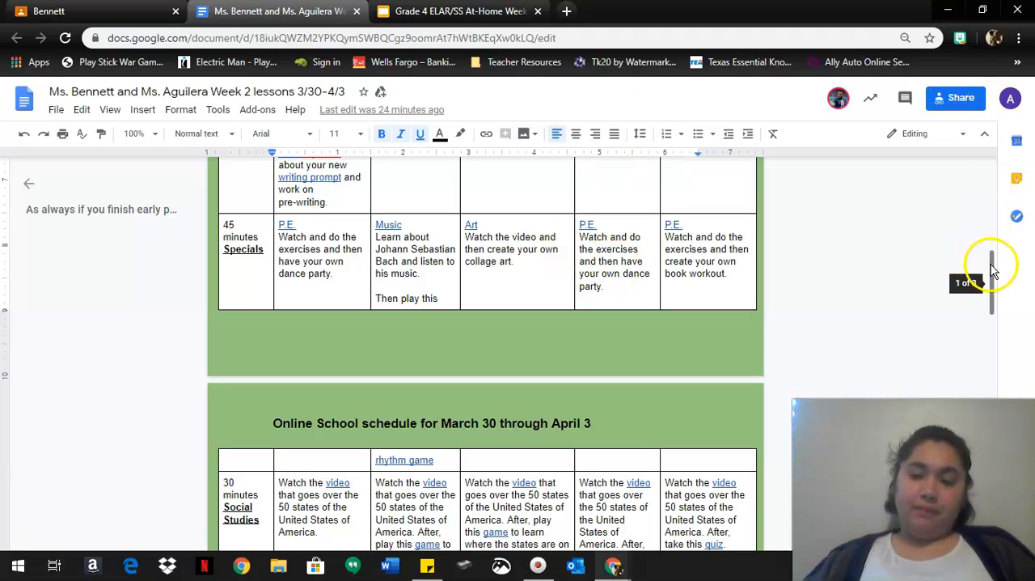
scroll("down", 3)
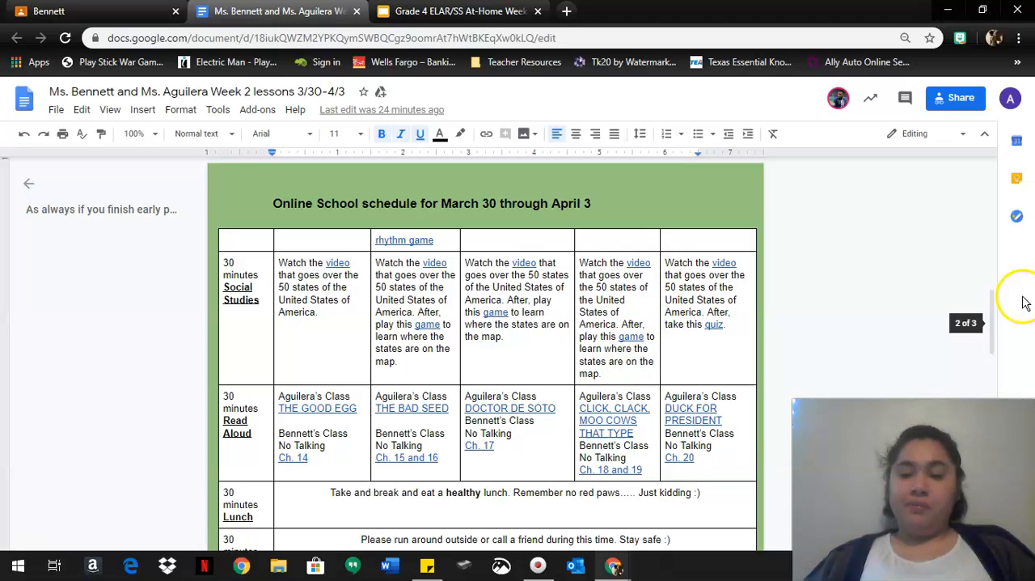
- Review the Lunch, Recess and Math rows, then switch to the Grade 4 ELAR/SS Week 2 slides
scroll("down", 3)
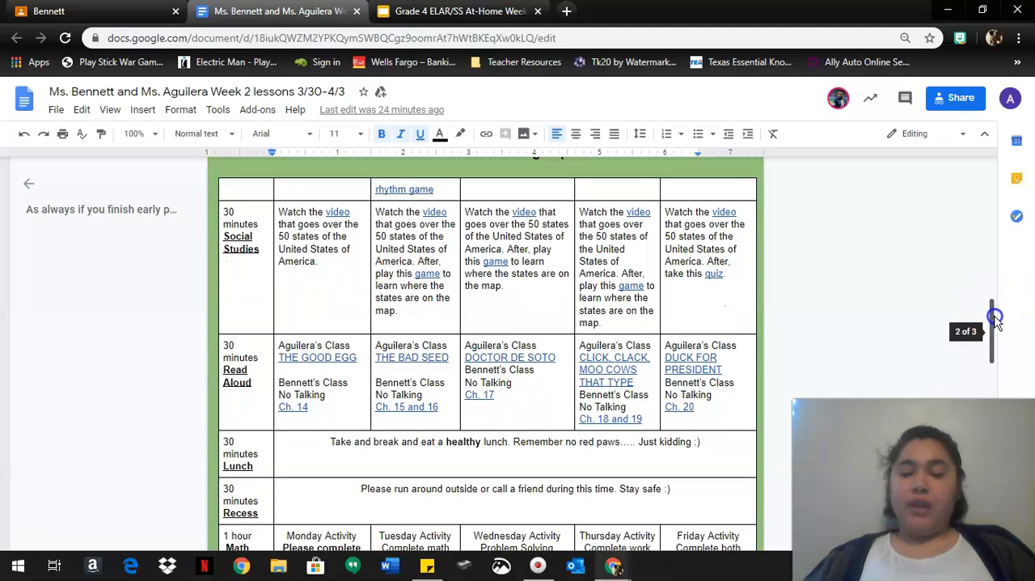
scroll("down", 3)
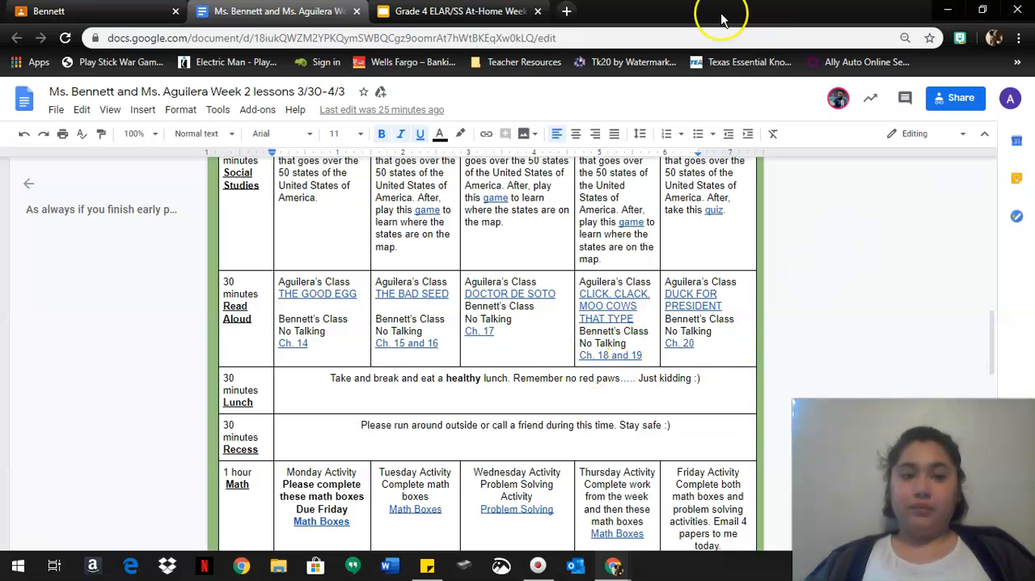
left_click(453, 10)
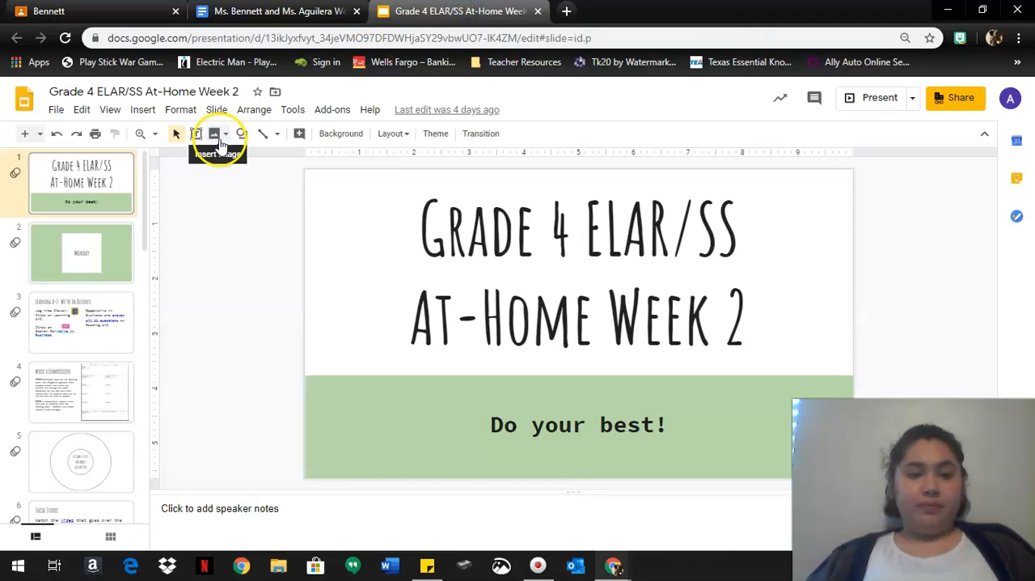
- Select slide 15, the Thursday divider, in the filmstrip to present from it
scroll("down", 3)
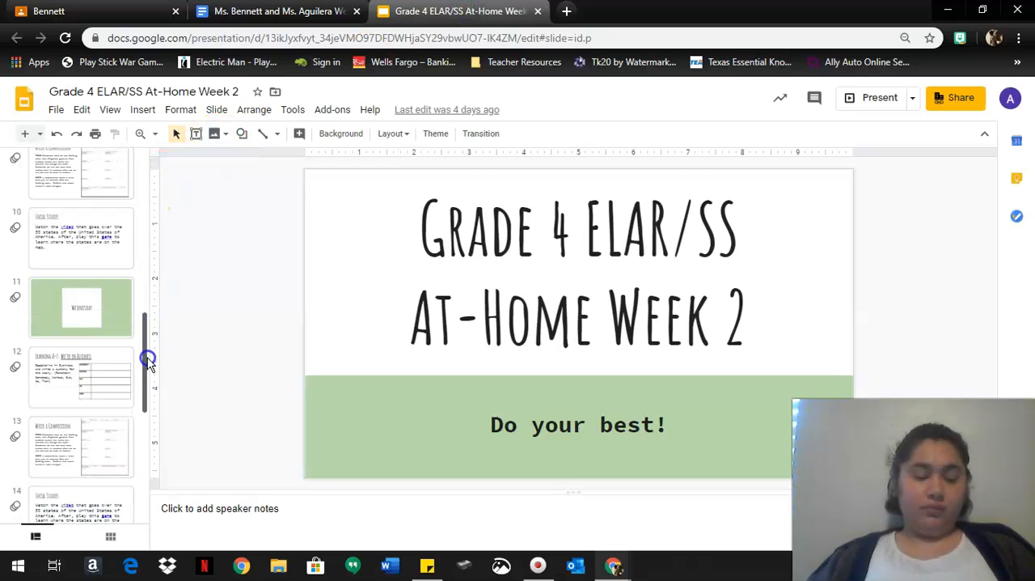
scroll("down", 3)
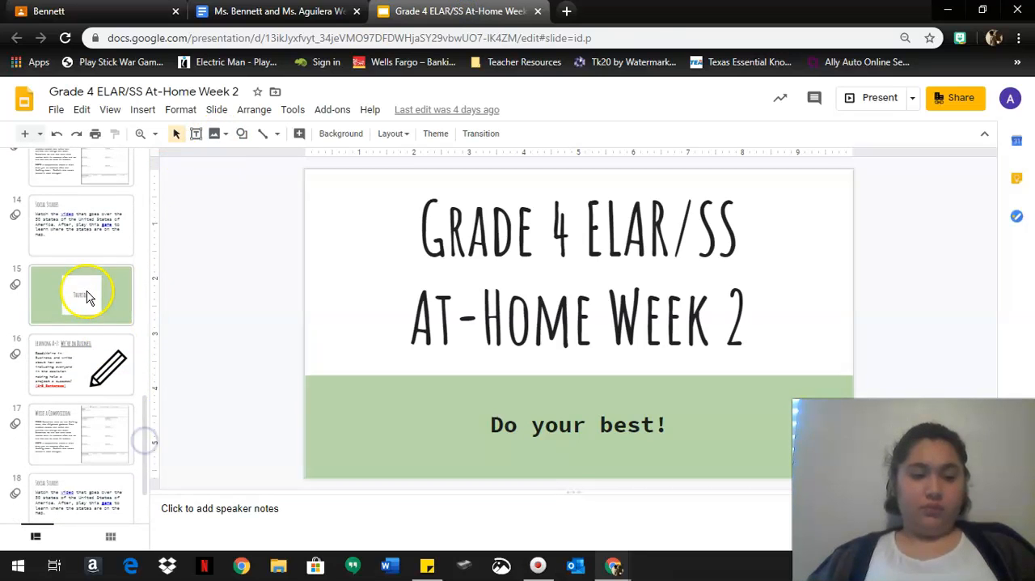
left_click(880, 97)
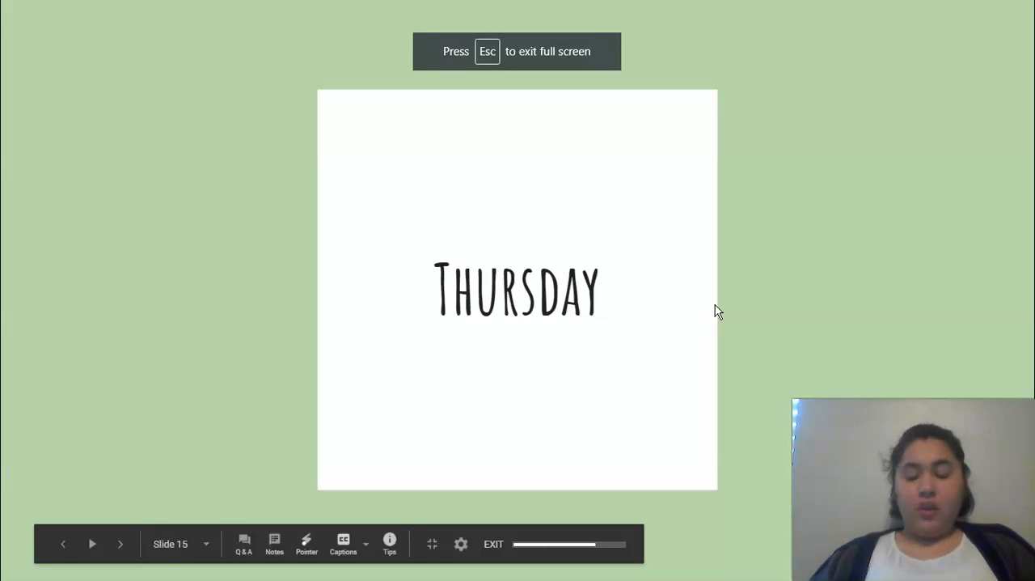
- Advance to slide 16, the "We're in Business" reading and writing task
left_click(120, 544)
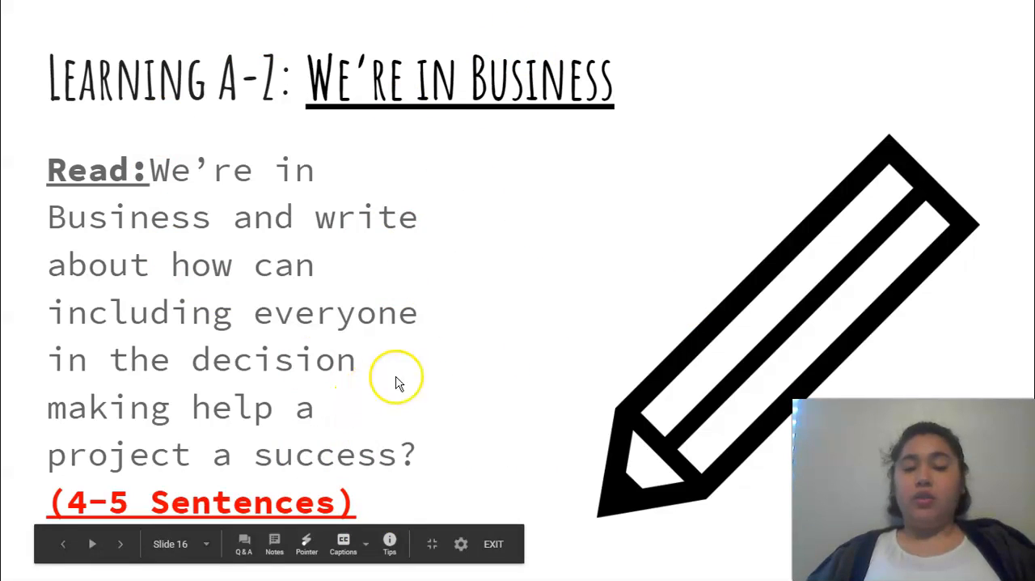
mouse_move(235, 540)
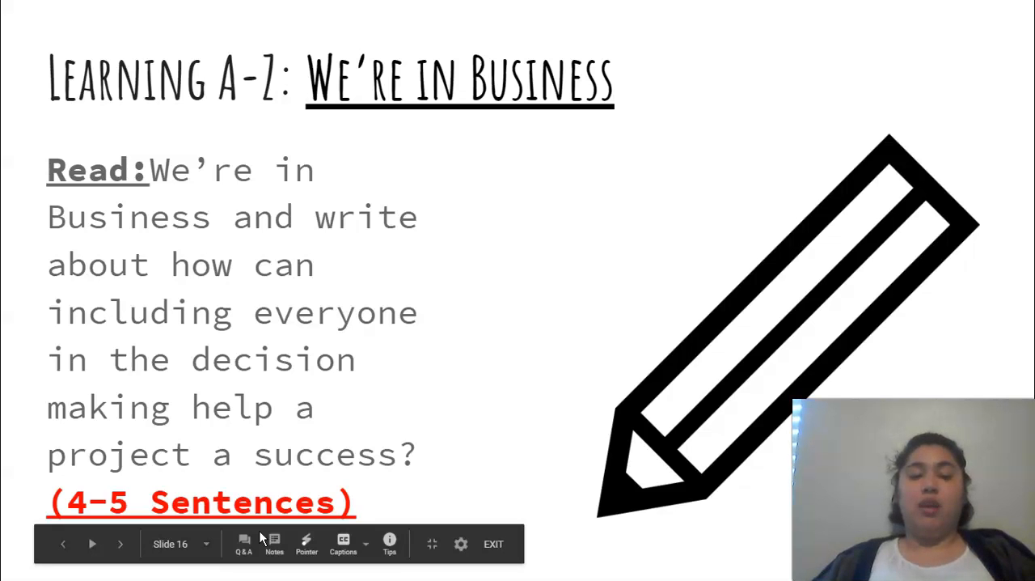
- Advance past slide 17's Write a Composition prompt to slide 18, Social Studies
left_click(120, 544)
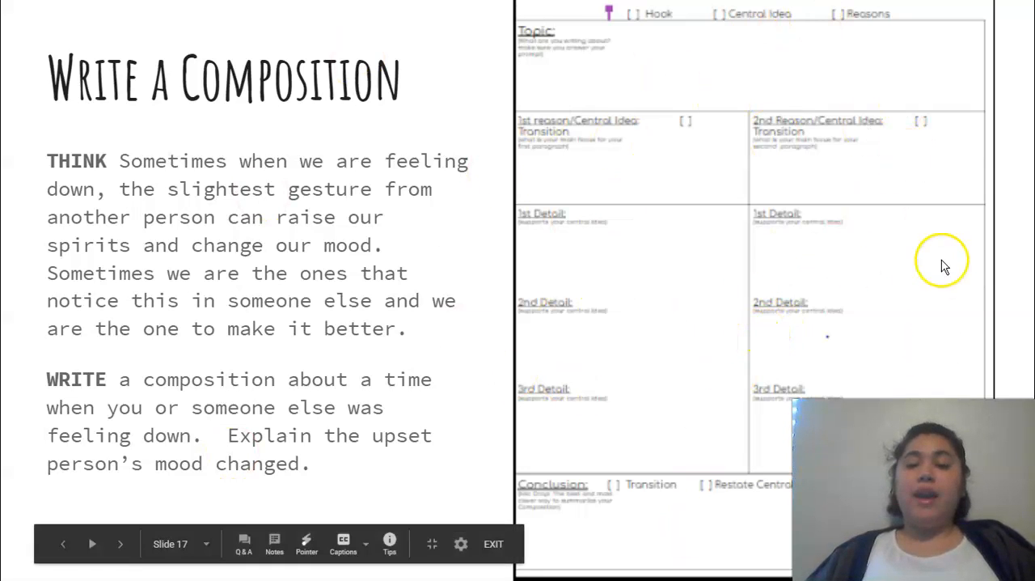
mouse_move(594, 330)
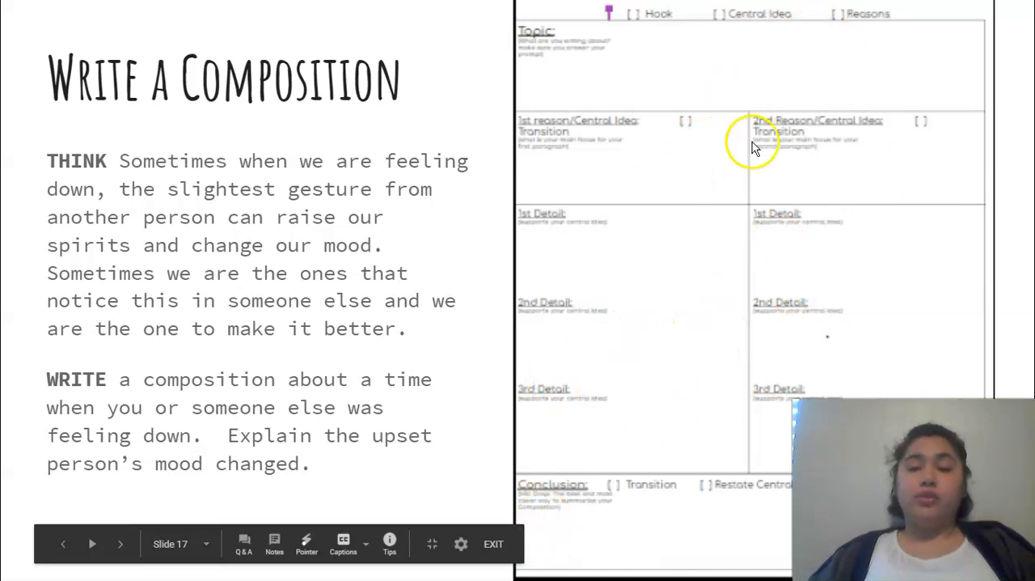
left_click(120, 544)
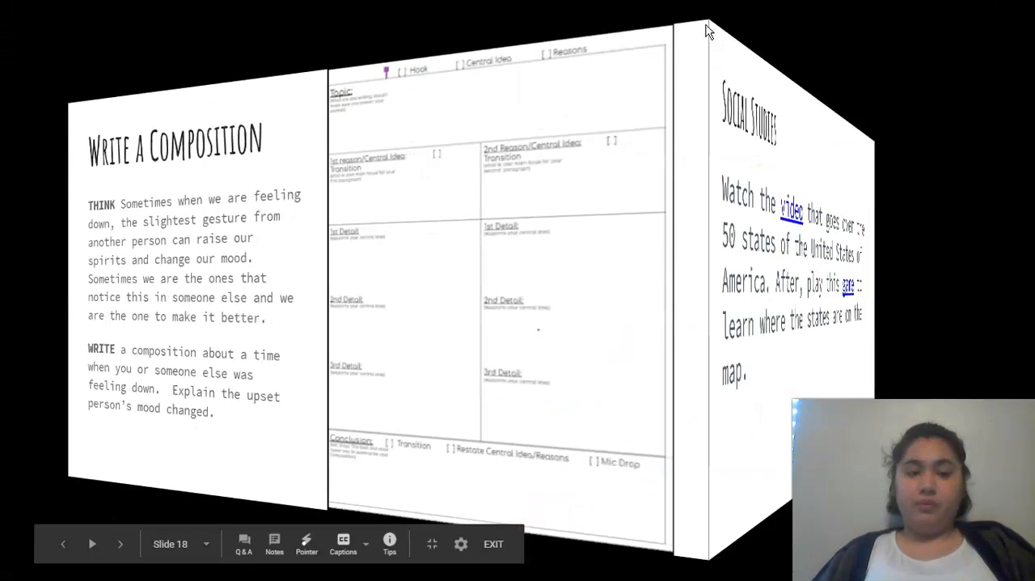